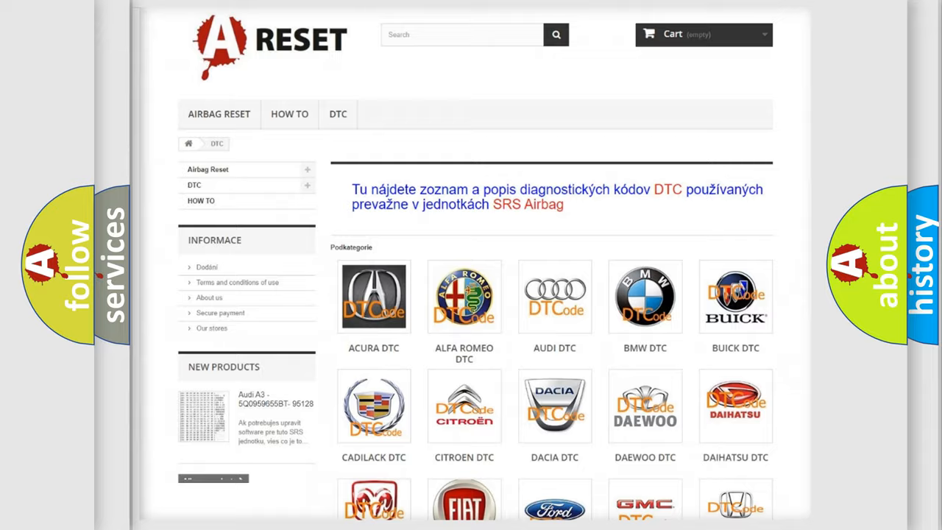
Navigate the DTC brand grid to the Nissan code list and reach P2603768
{"action": "scroll", "scroll_direction": "down", "scroll_amount": 3}
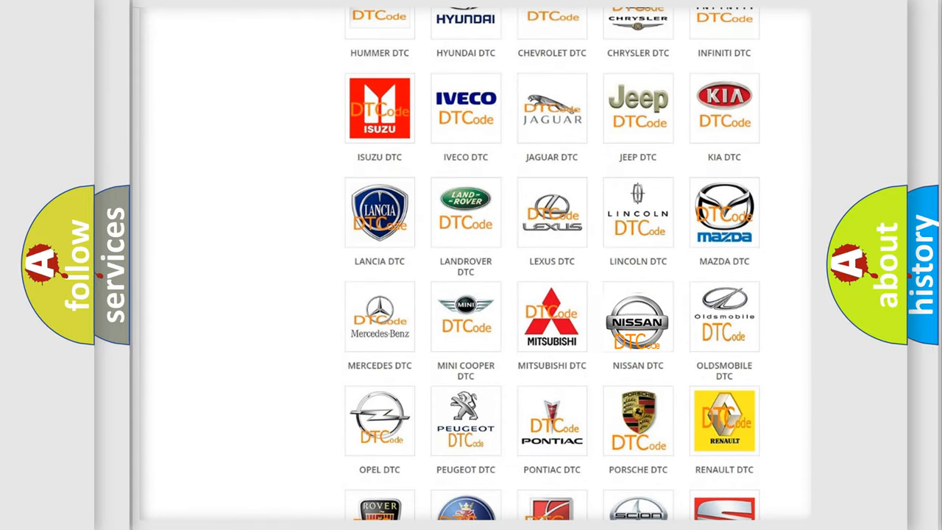
{"action": "left_click", "coordinate": [637, 316]}
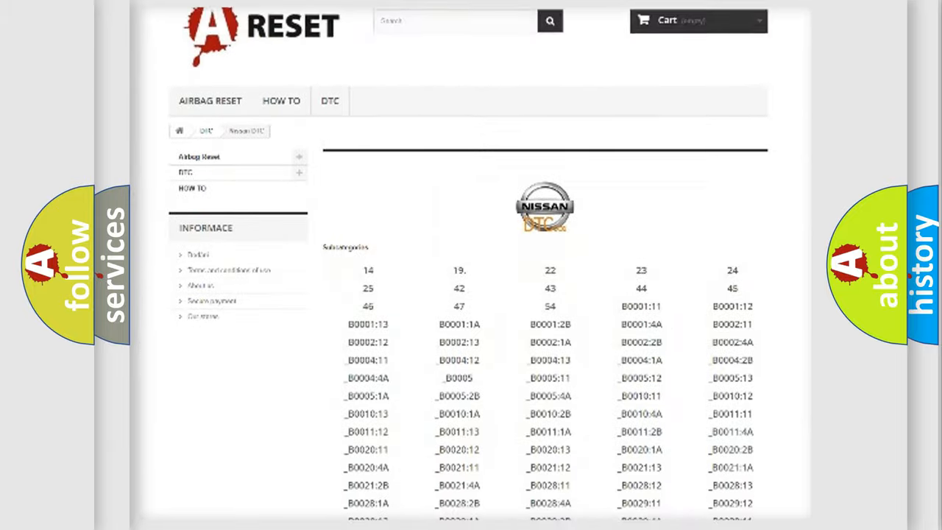
{"action": "scroll", "scroll_direction": "down", "scroll_amount": 3}
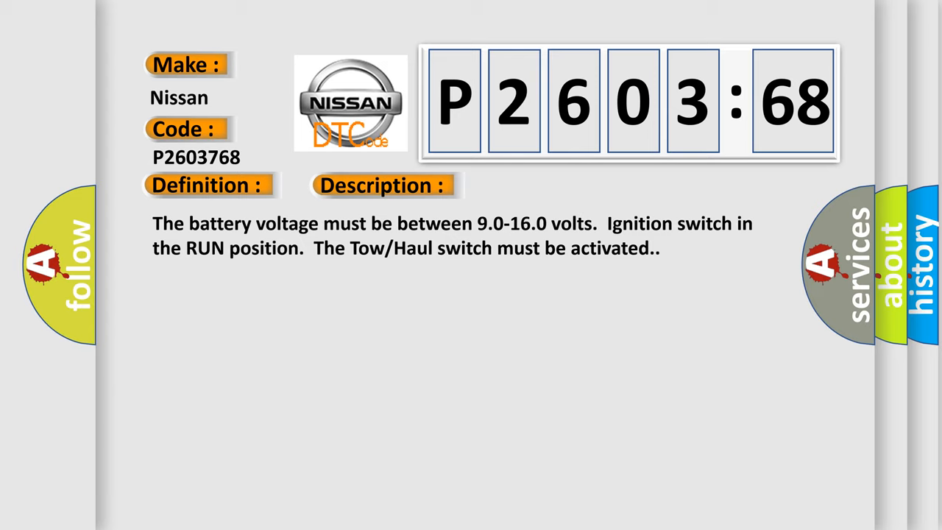
Advance the slide to reveal the Cause for P2603768: inspect components for loose or poor connections
{"action": "left_click", "coordinate": [542, 185]}
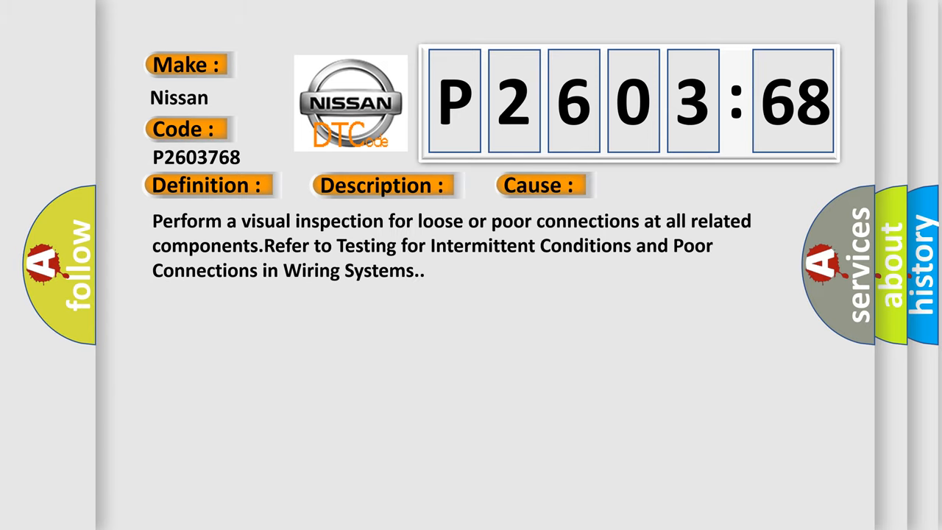